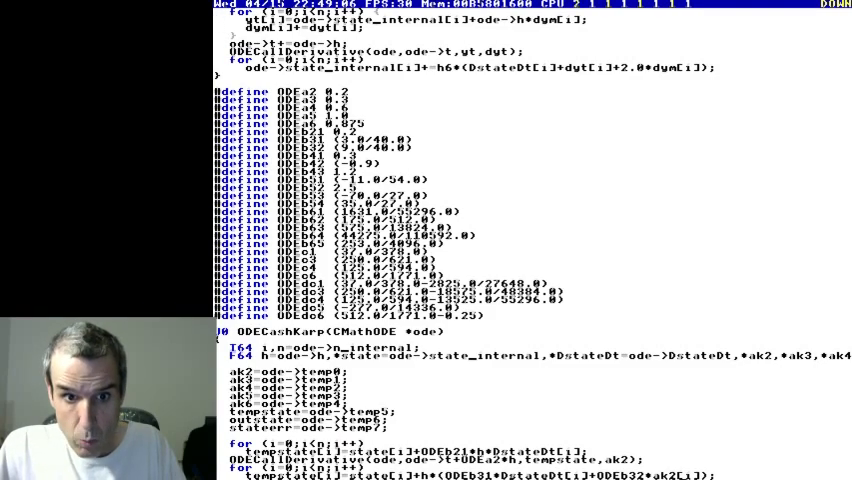
# - Scroll down past the #define coefficients through ODECashKarp to the ODERK5OneStep header
pyautogui.scroll(-3)
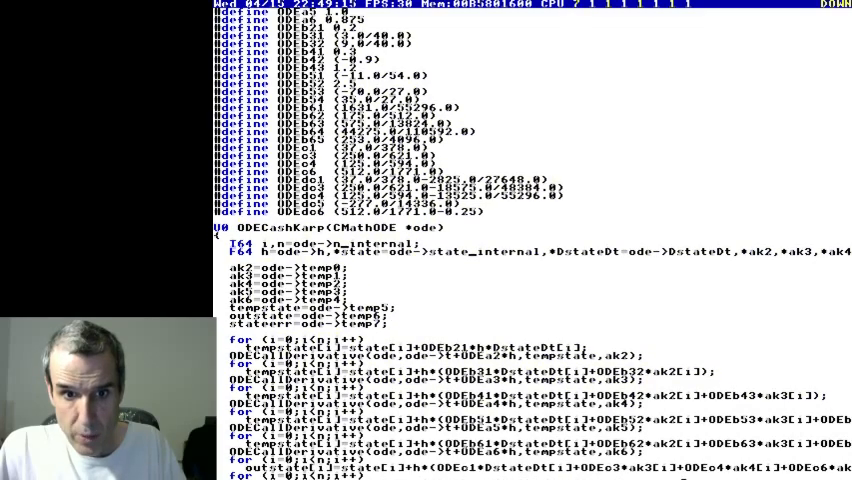
pyautogui.scroll(-3)
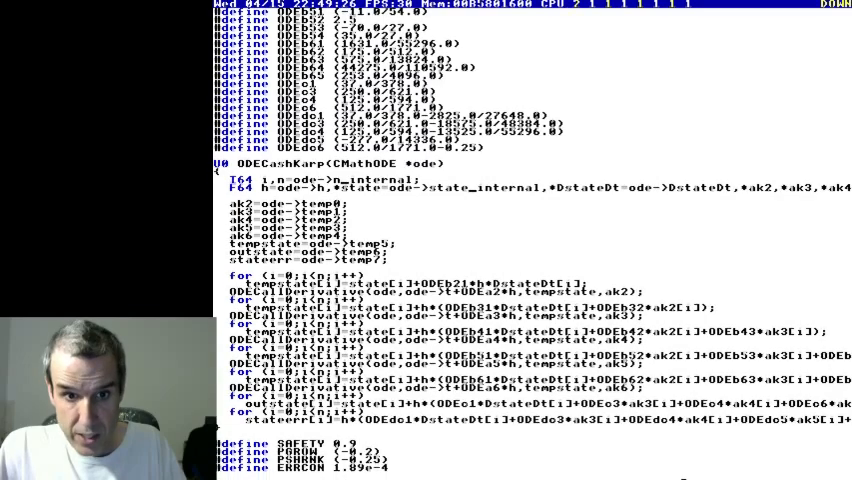
pyautogui.scroll(-3)
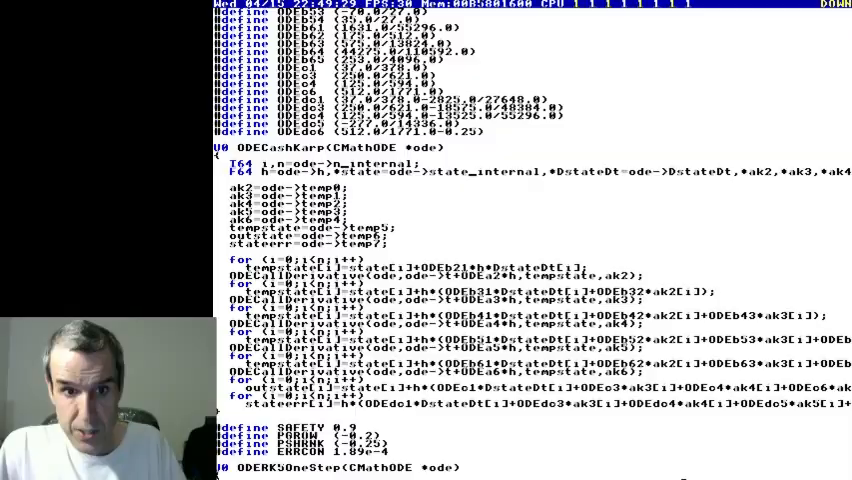
# - Scroll down through ODERK5OneStep into the ODEsUpdate loop where tolerances are adjusted
pyautogui.scroll(-3)
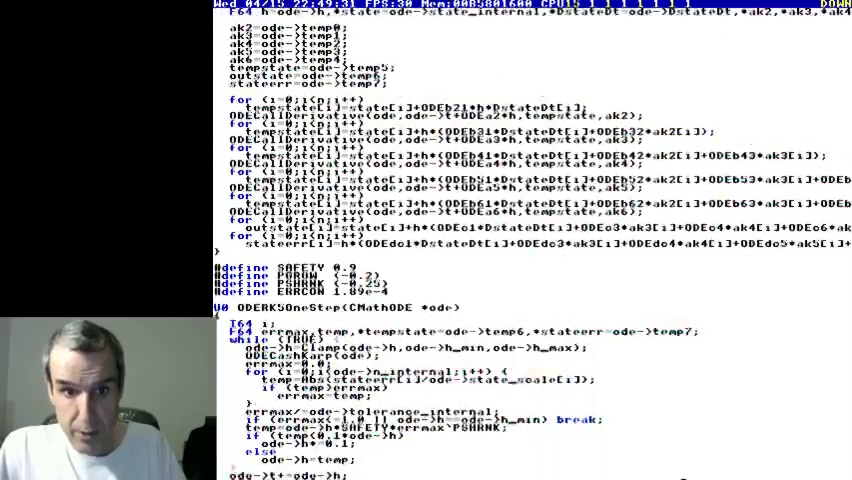
pyautogui.scroll(-3)
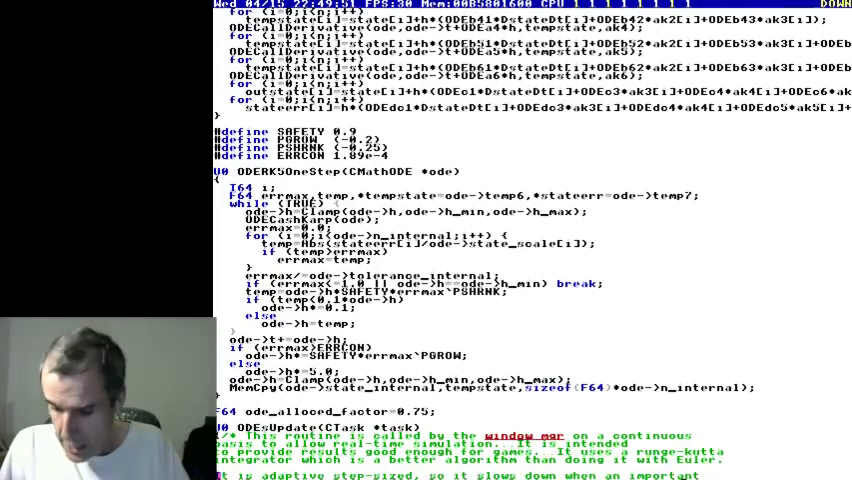
pyautogui.scroll(-3)
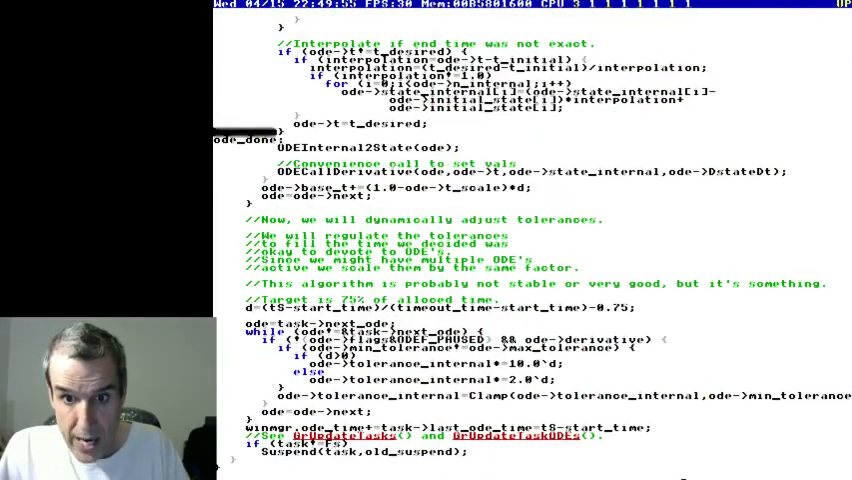
# - Scroll back up to the start of ODEsUpdate with its Suspend and timeout timing code
pyautogui.scroll(3)
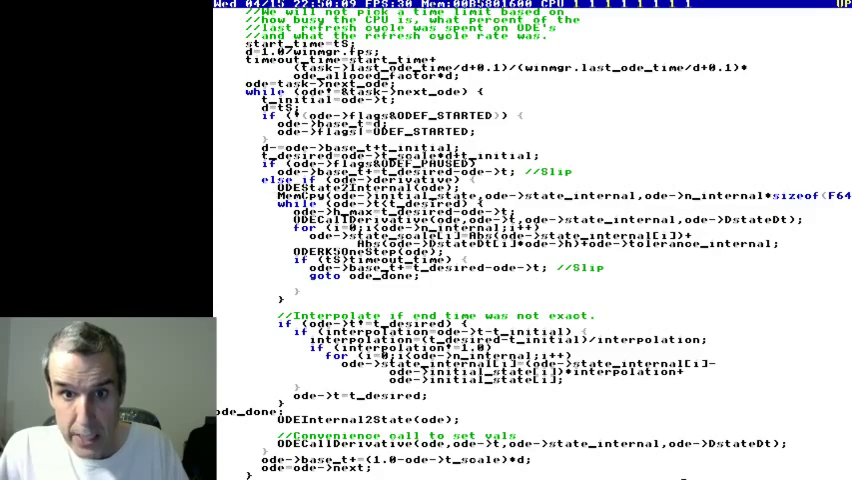
pyautogui.scroll(3)
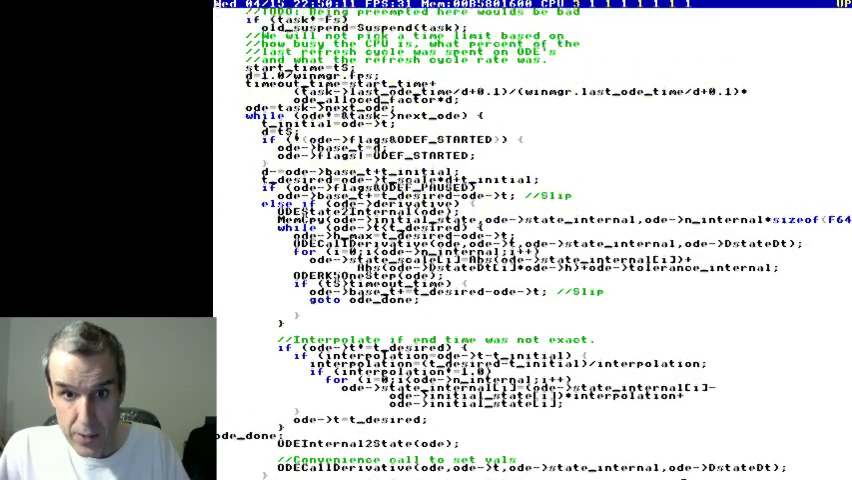
pyautogui.scroll(3)
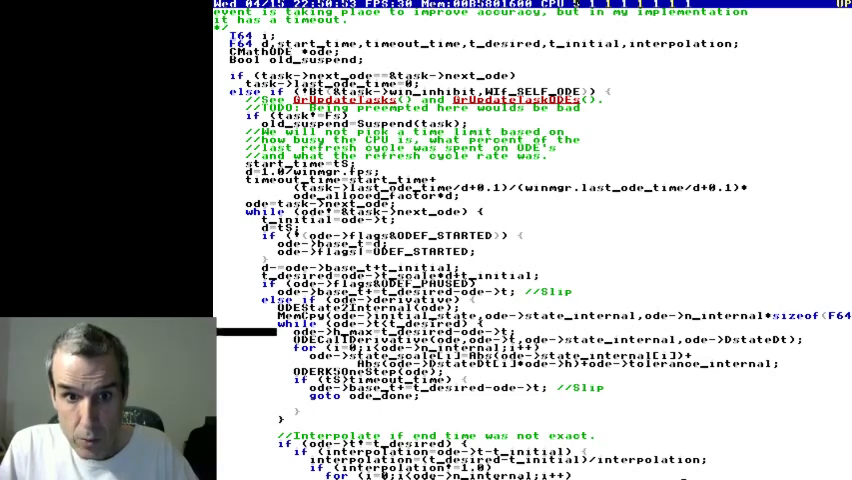
pyautogui.scroll(-3)
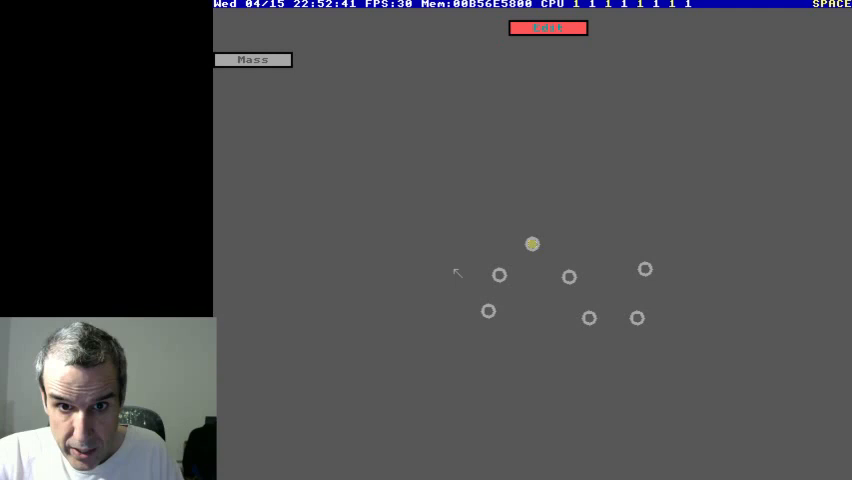
# - Launch the mass-spring thruster demo from the menu and let the spring network simulate
pyautogui.click(252, 60)
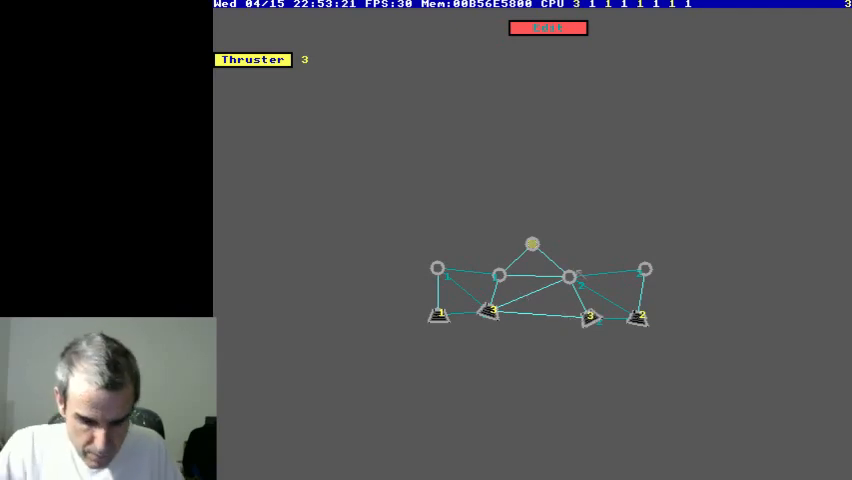
pyautogui.click(548, 28)
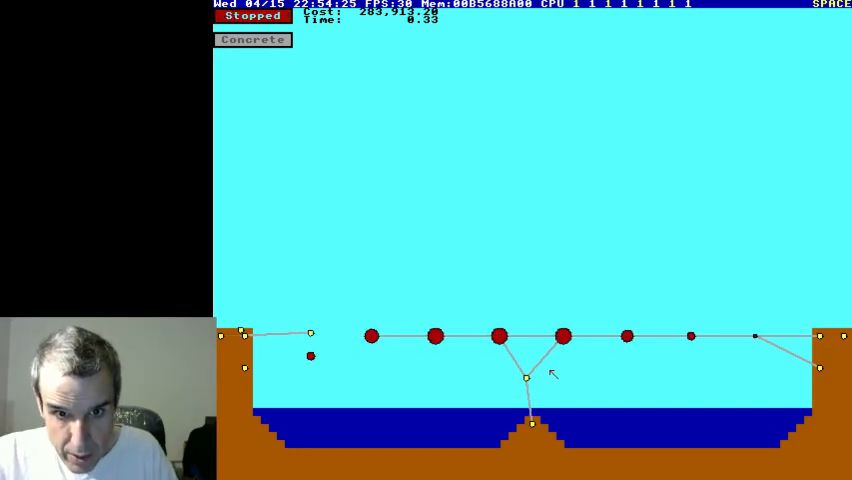
# - Start the Span bridge builder and place Concrete masses and links across the water gap
pyautogui.click(252, 16)
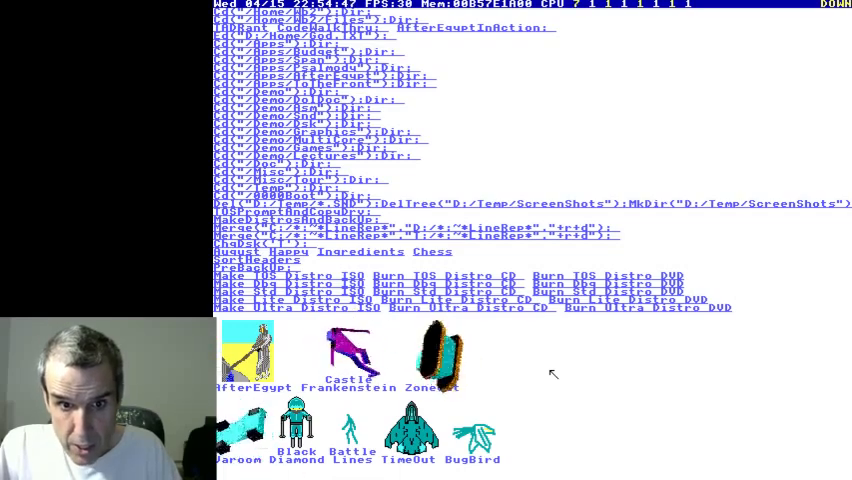
# - Scroll through the PersonalMenu game and demo icons after exiting the bridge demo
pyautogui.scroll(-3)
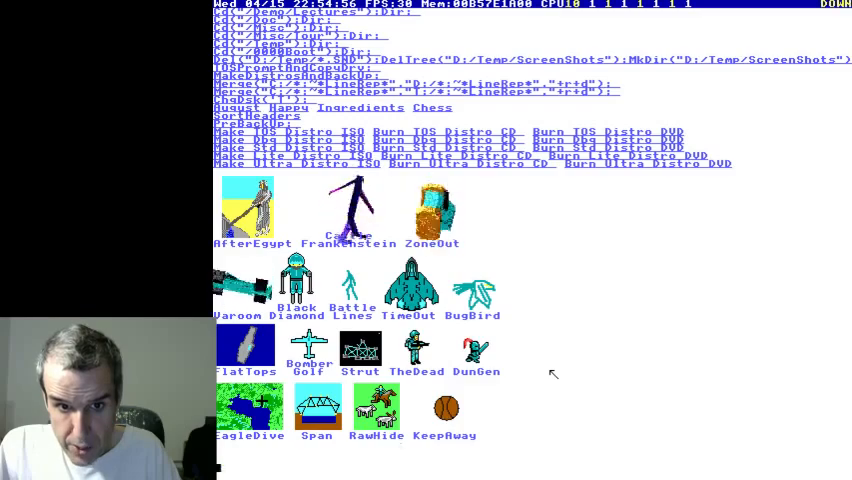
pyautogui.scroll(-3)
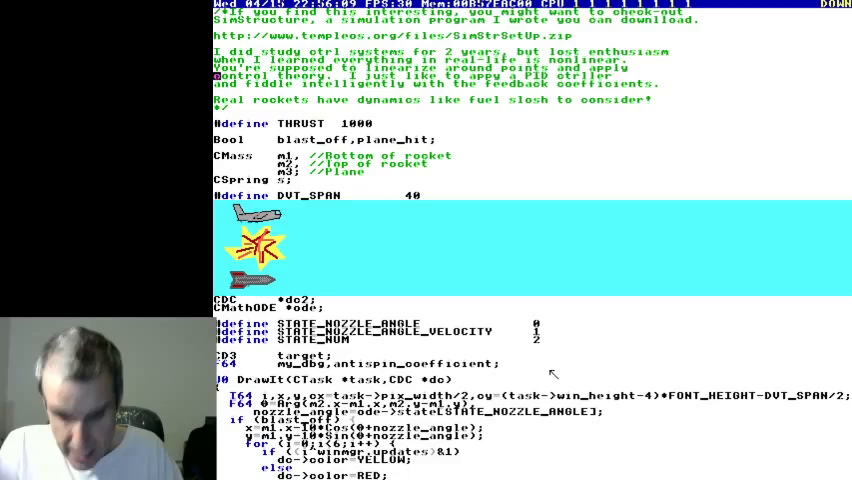
pyautogui.scroll(-3)
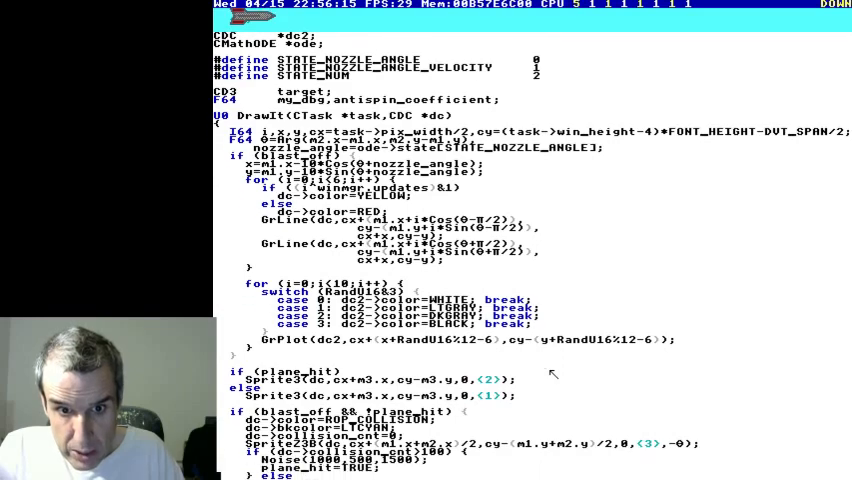
pyautogui.scroll(3)
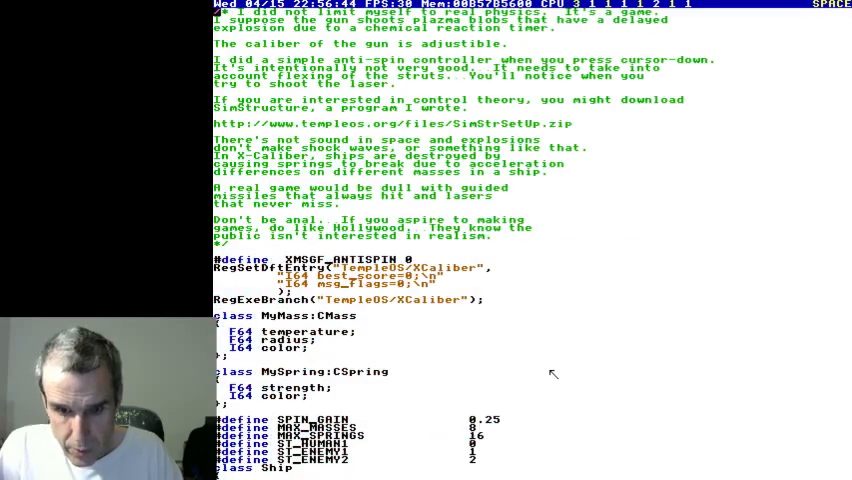
# - Scroll the XCaliber source down to its Init routine and main XCaliber() function
pyautogui.scroll(-3)
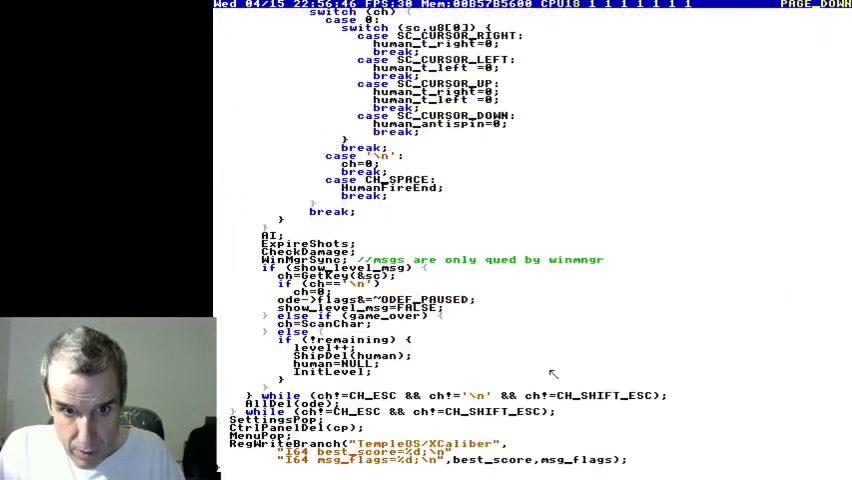
pyautogui.scroll(3)
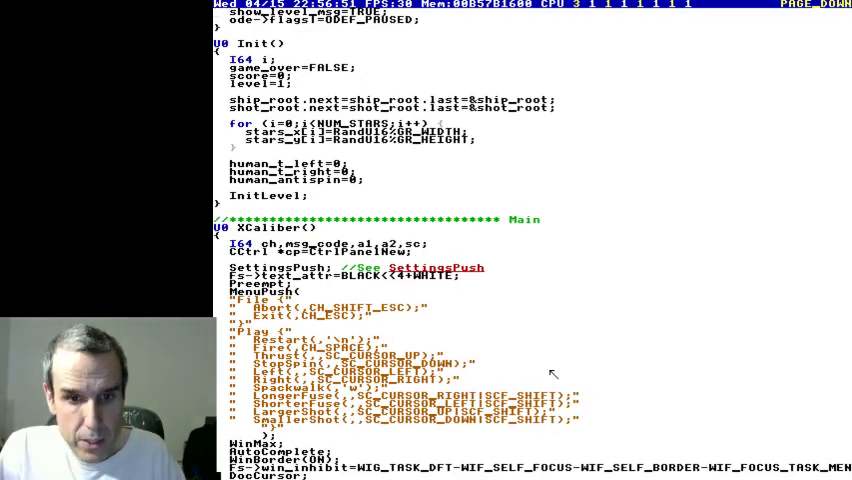
pyautogui.scroll(-3)
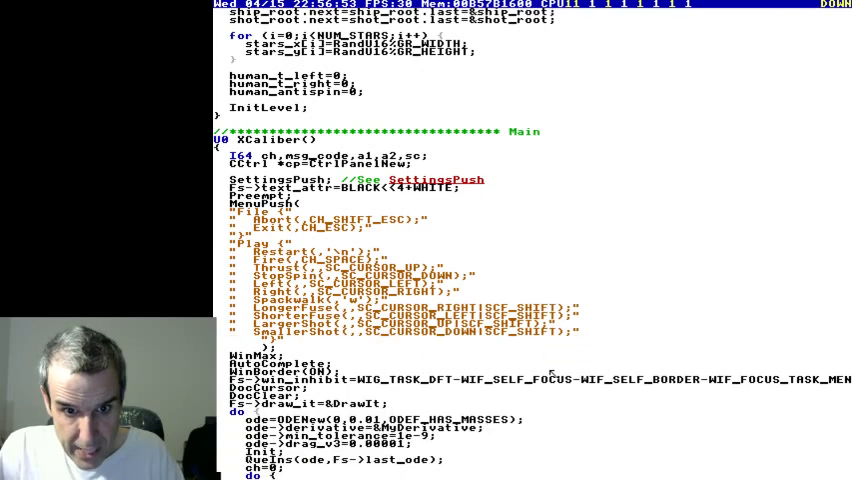